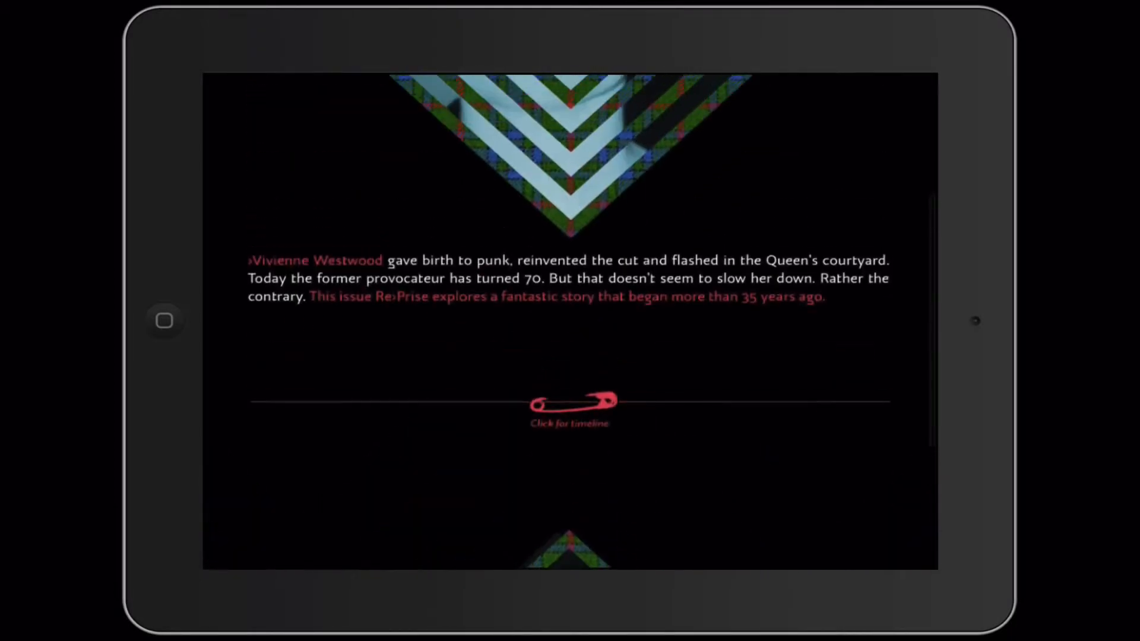
# Scroll the sample issue from the intro page across to the t-shirt photo page.
pyautogui.scroll(-3)
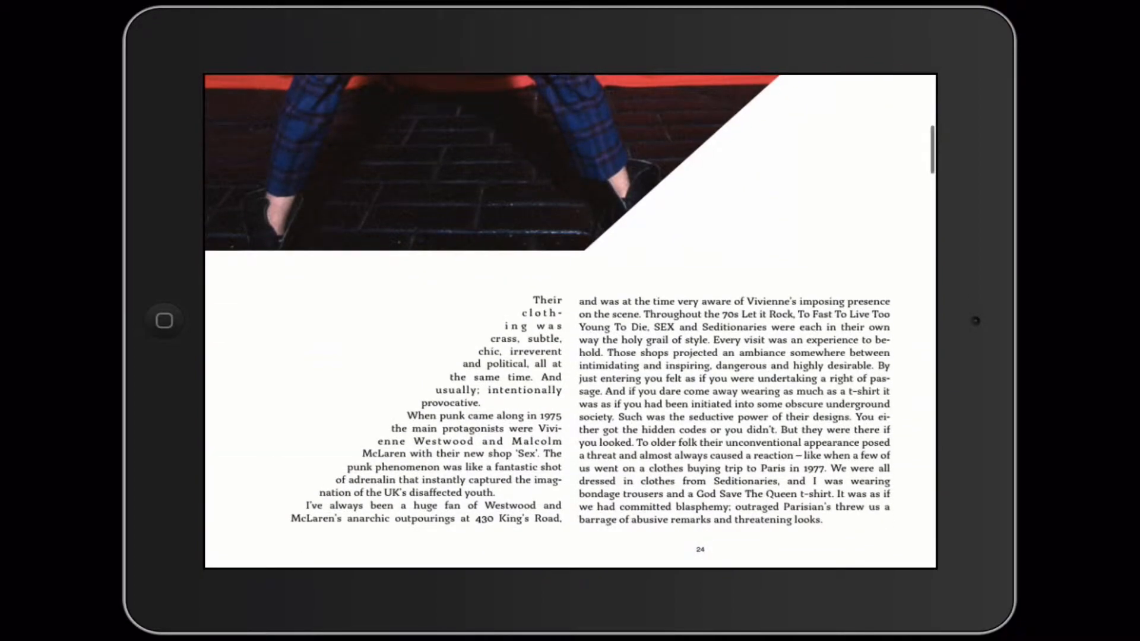
pyautogui.hscroll(-3)
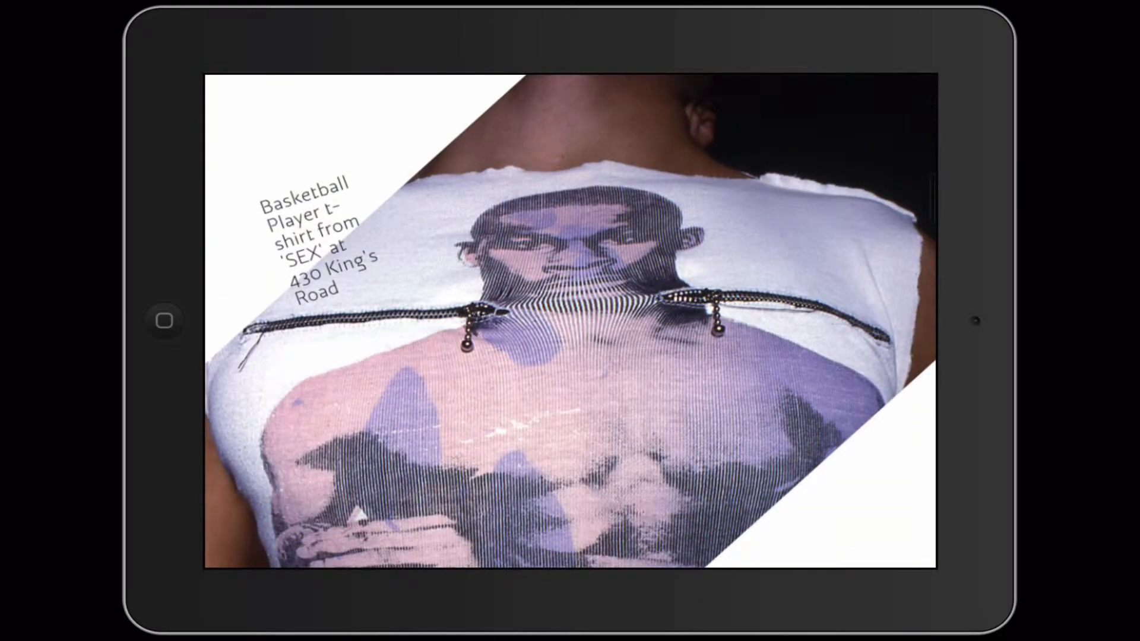
pyautogui.hscroll(-3)
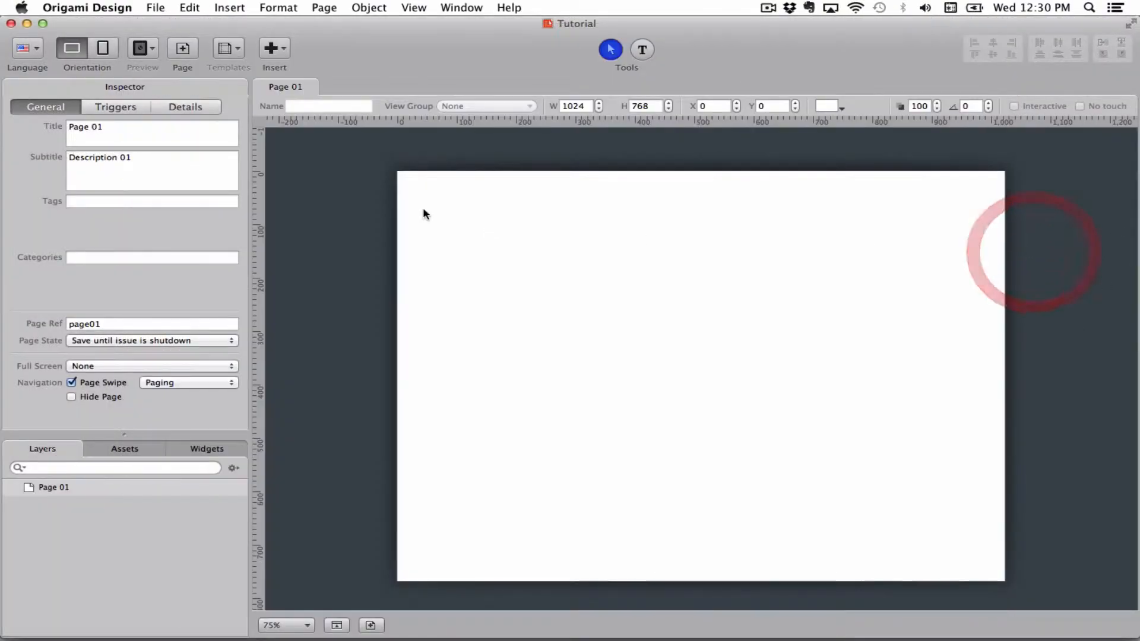
# Insert an anchor on Page 01 and drag it down to the 768 px bottom edge.
pyautogui.click(274, 48)
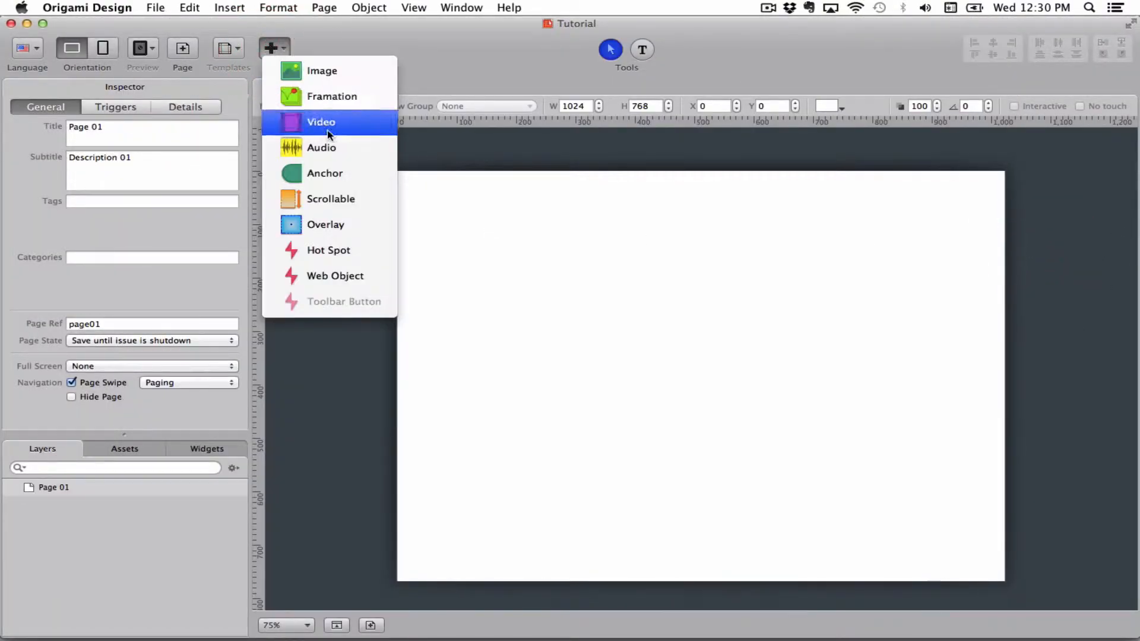
pyautogui.click(325, 173)
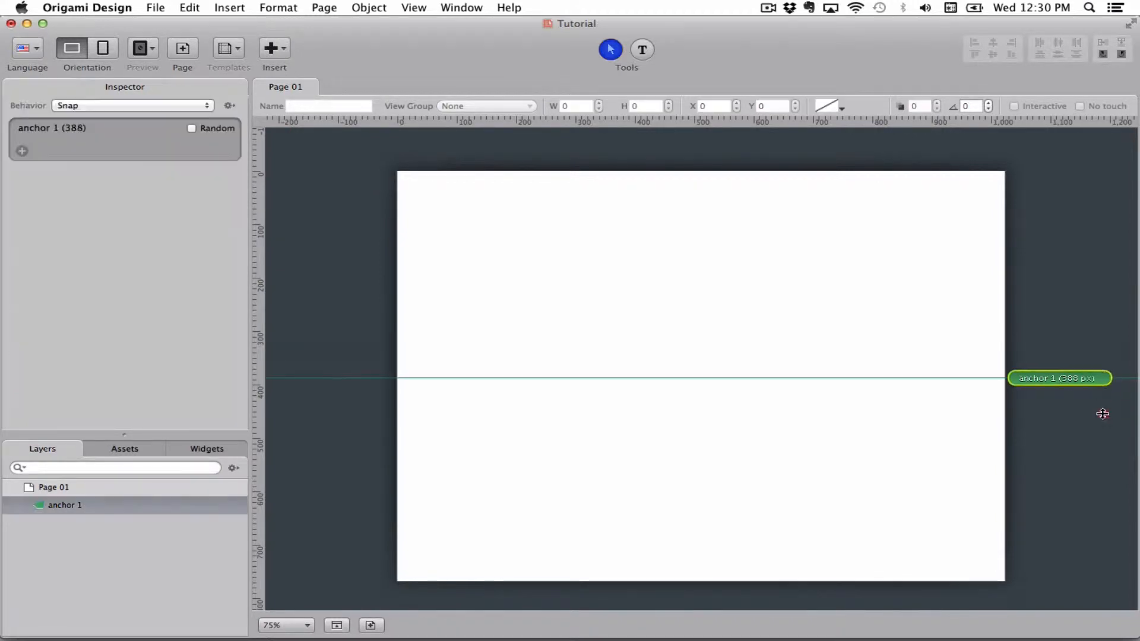
pyautogui.moveTo(1103, 414); pyautogui.dragTo(1102, 578)
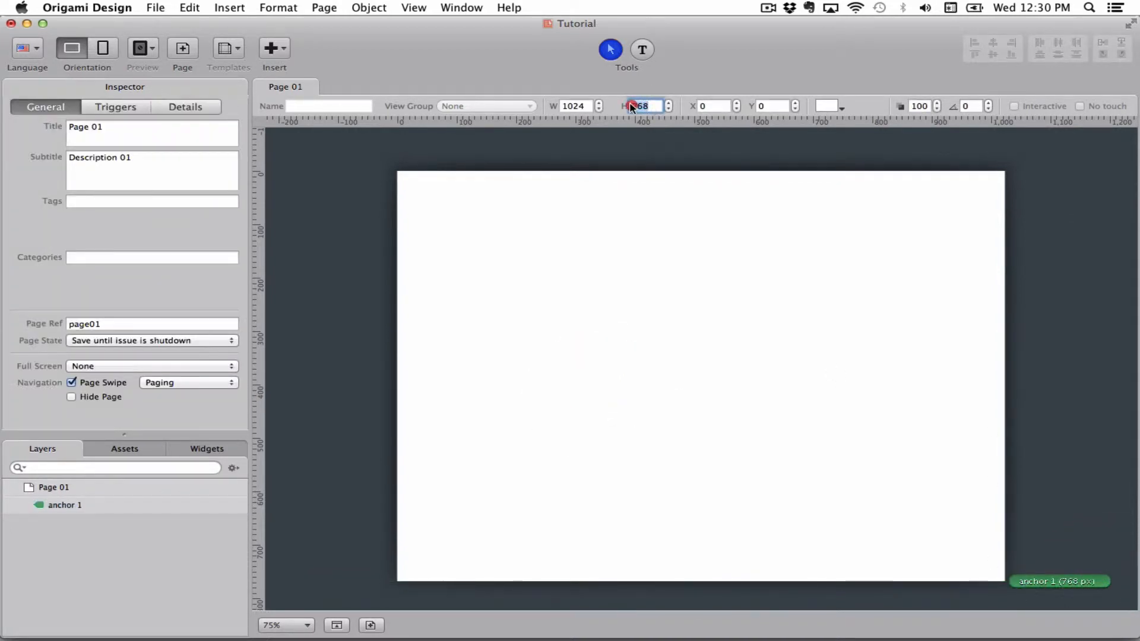
# Set the page height to 1536 px, leaving anchor 1 at the 768 px midpoint.
pyautogui.write('1536')
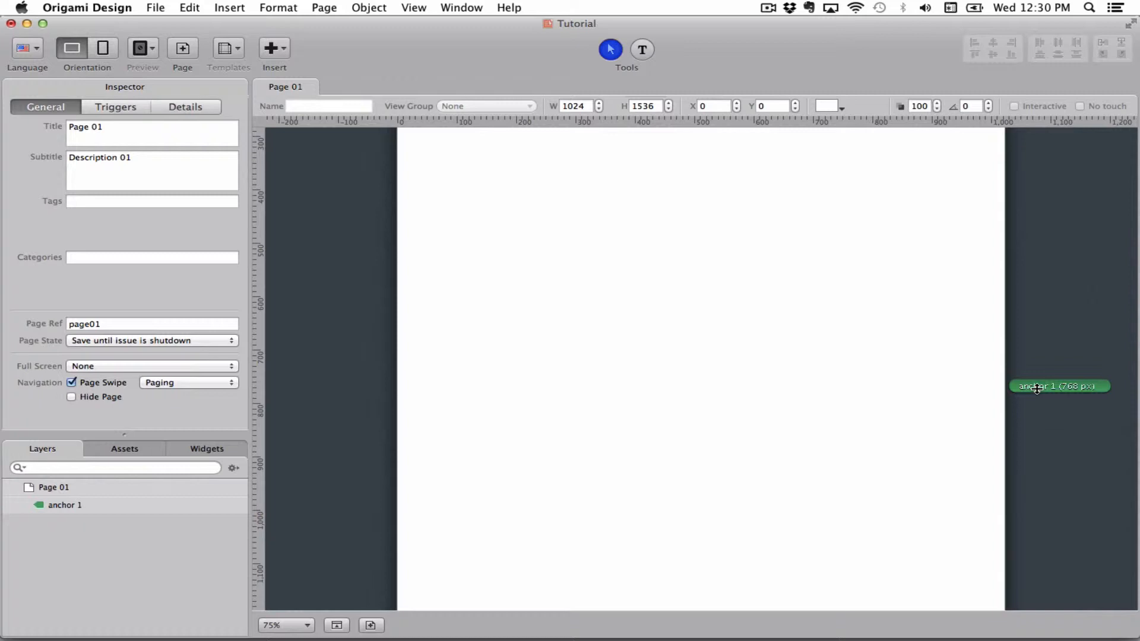
pyautogui.moveTo(923, 285)
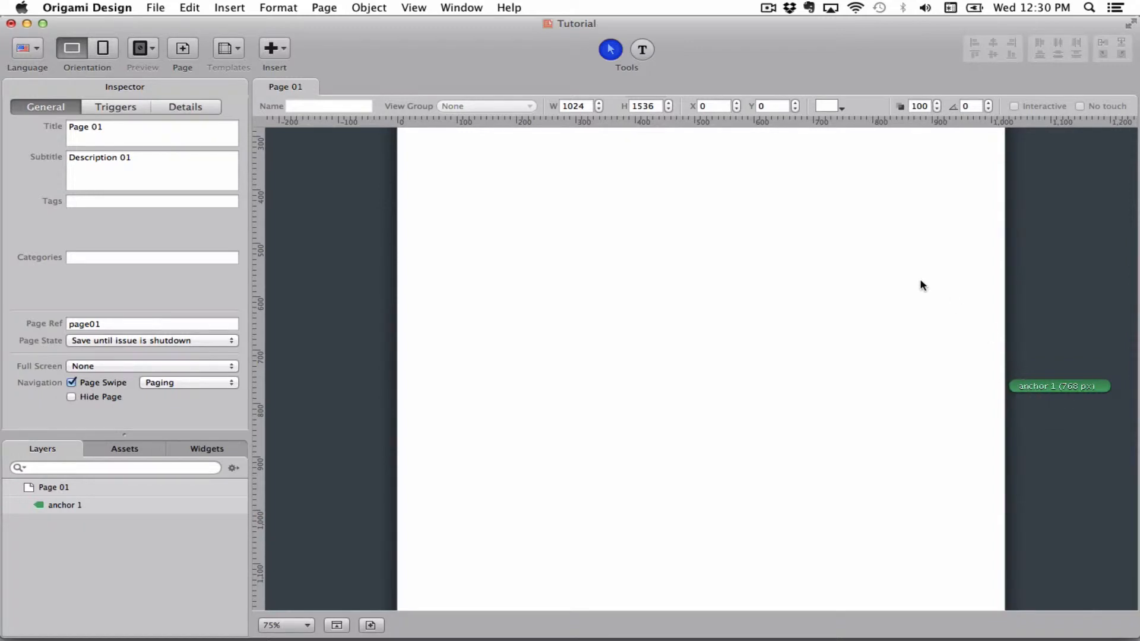
pyautogui.moveTo(866, 280)
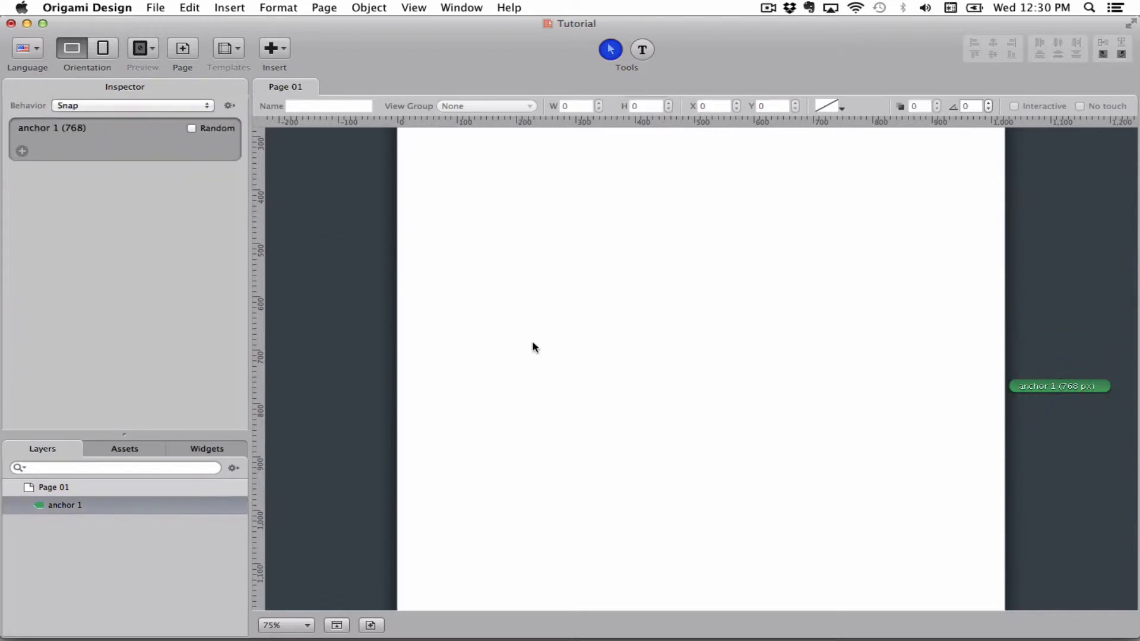
pyautogui.moveTo(114, 108)
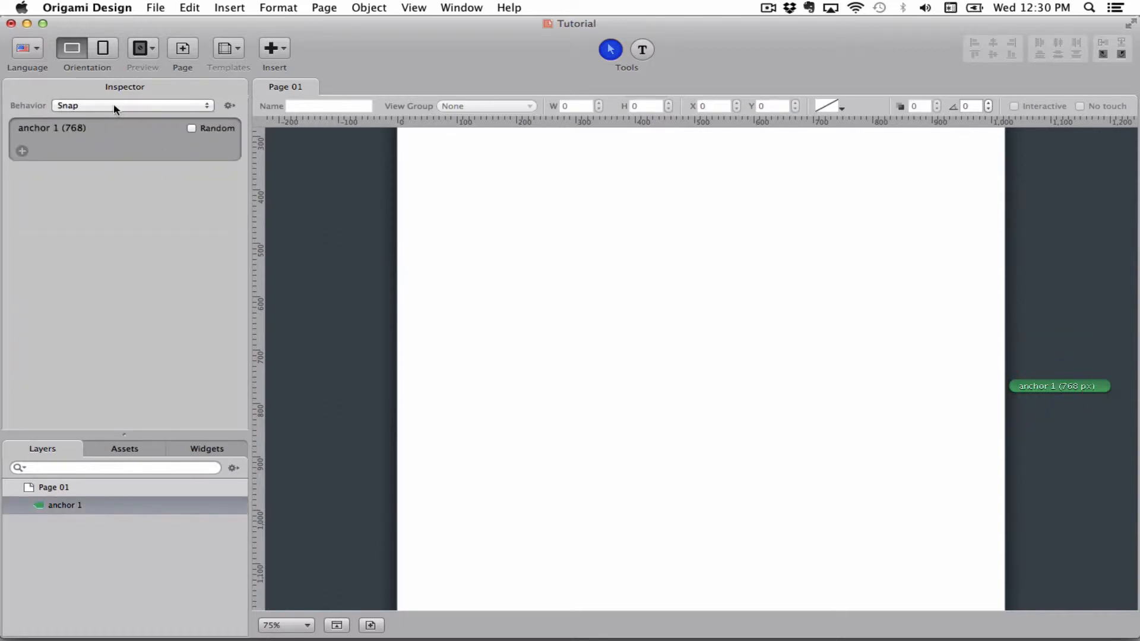
pyautogui.moveTo(801, 471)
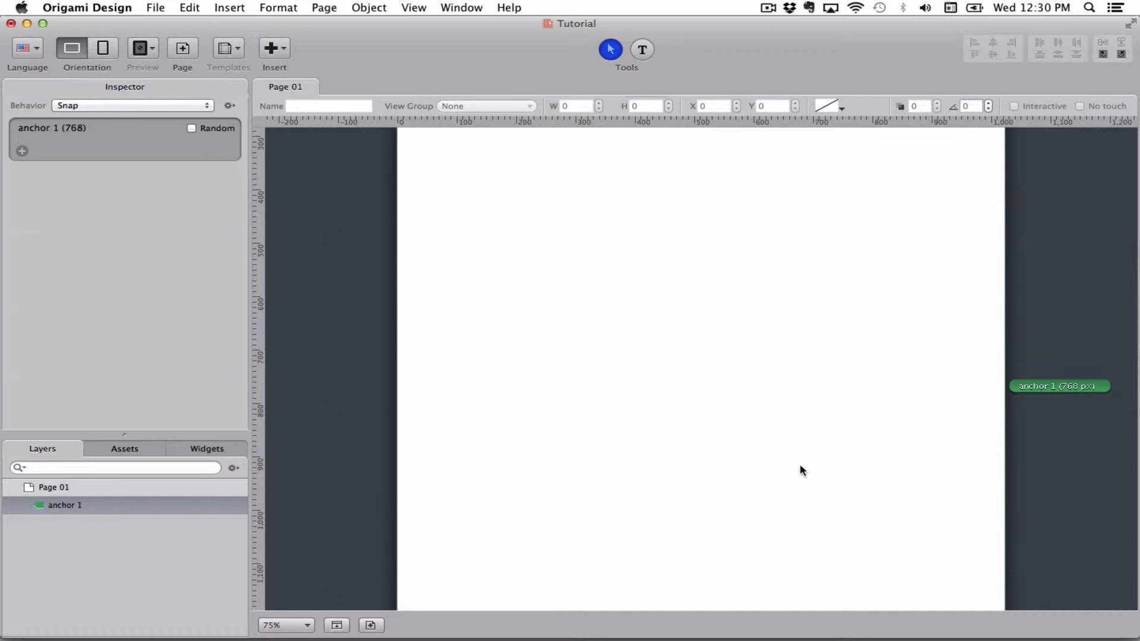
pyautogui.moveTo(69, 189)
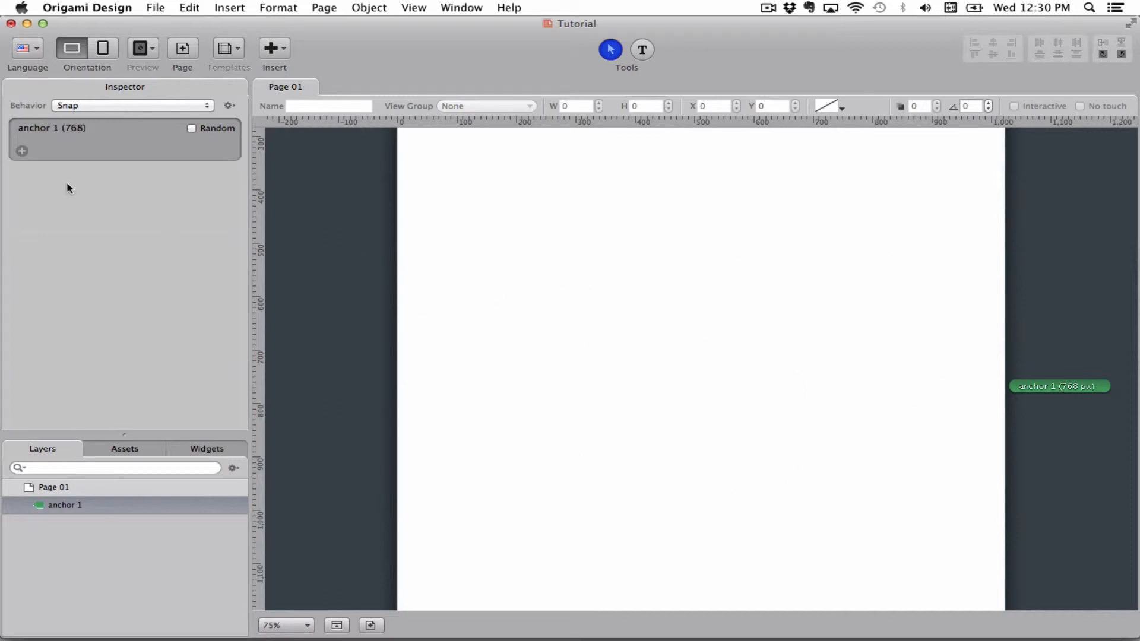
# Set anchor 1's behavior to Free instead of Snap.
pyautogui.click(130, 105)
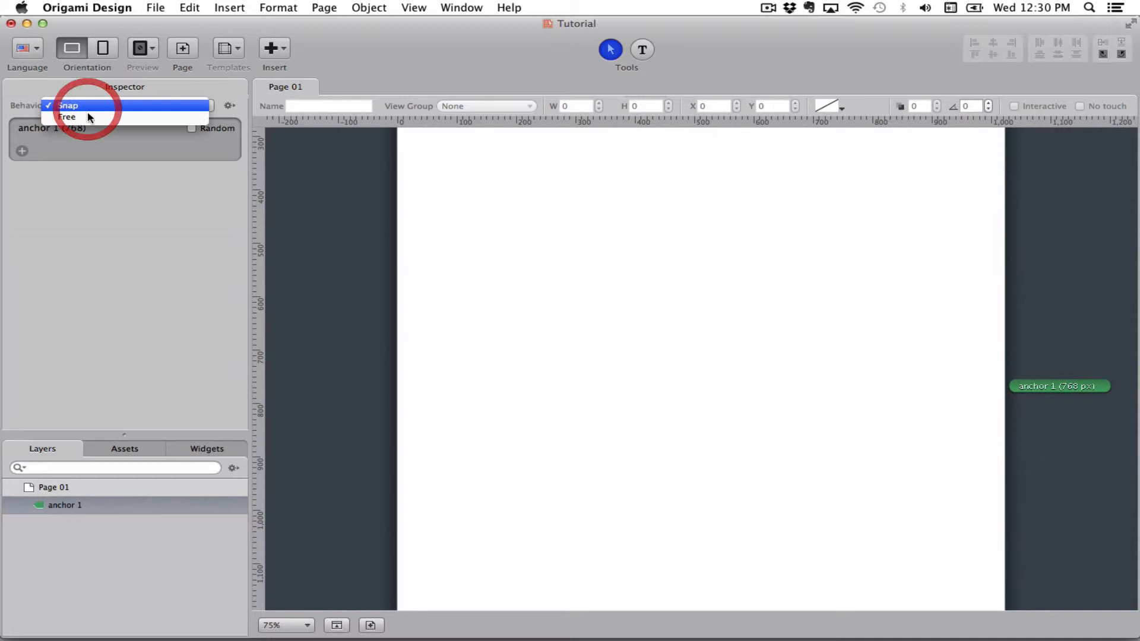
pyautogui.click(67, 118)
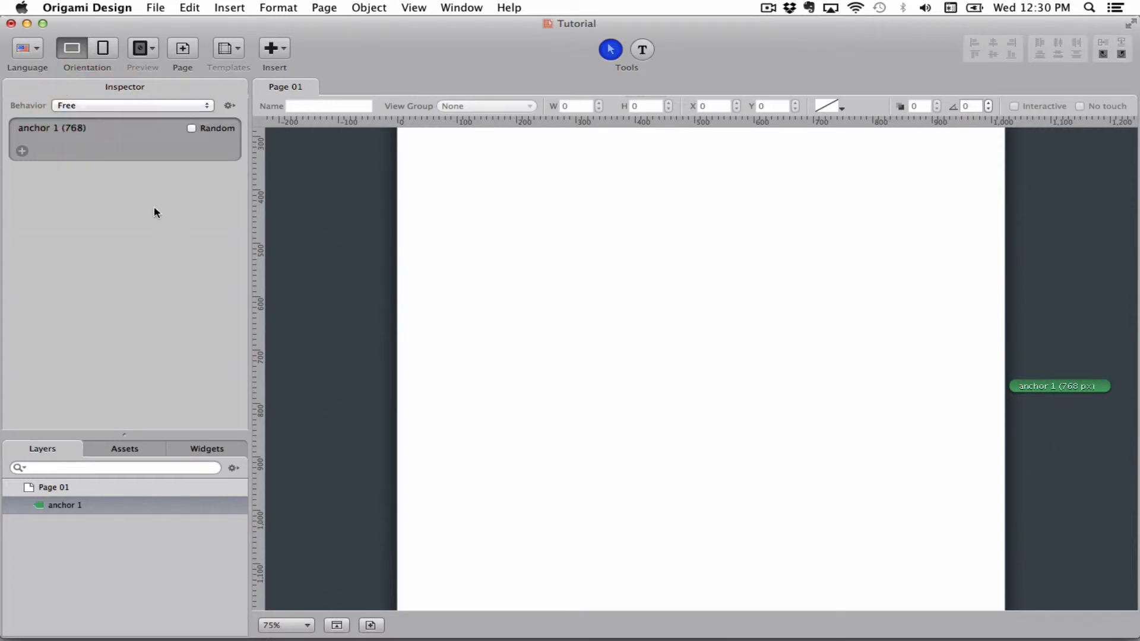
pyautogui.moveTo(1059, 386)
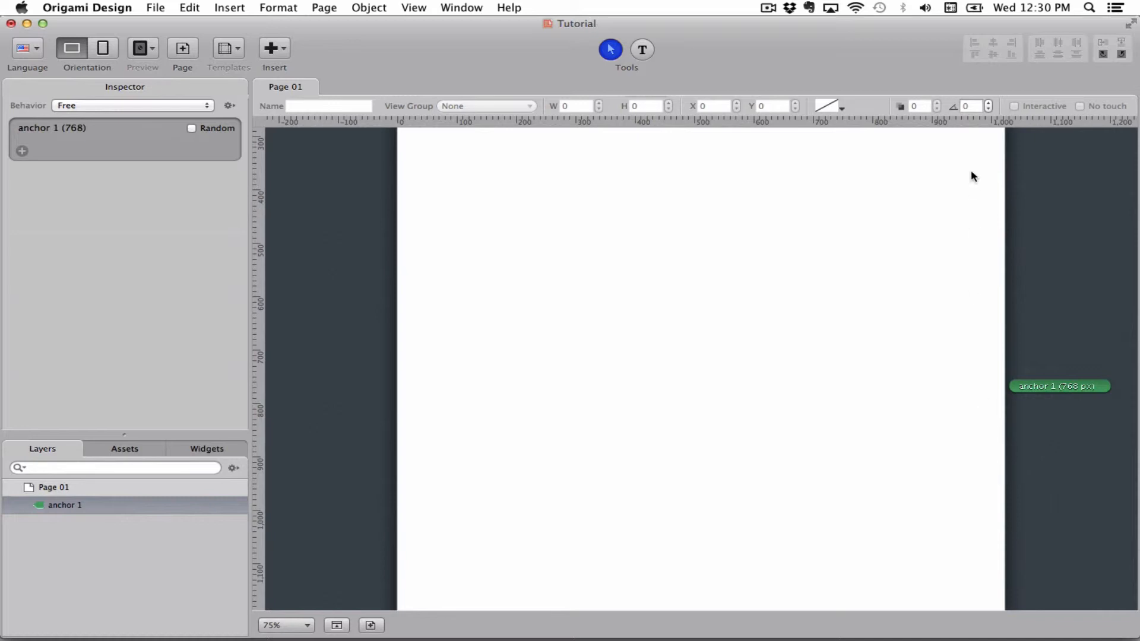
pyautogui.moveTo(935, 406)
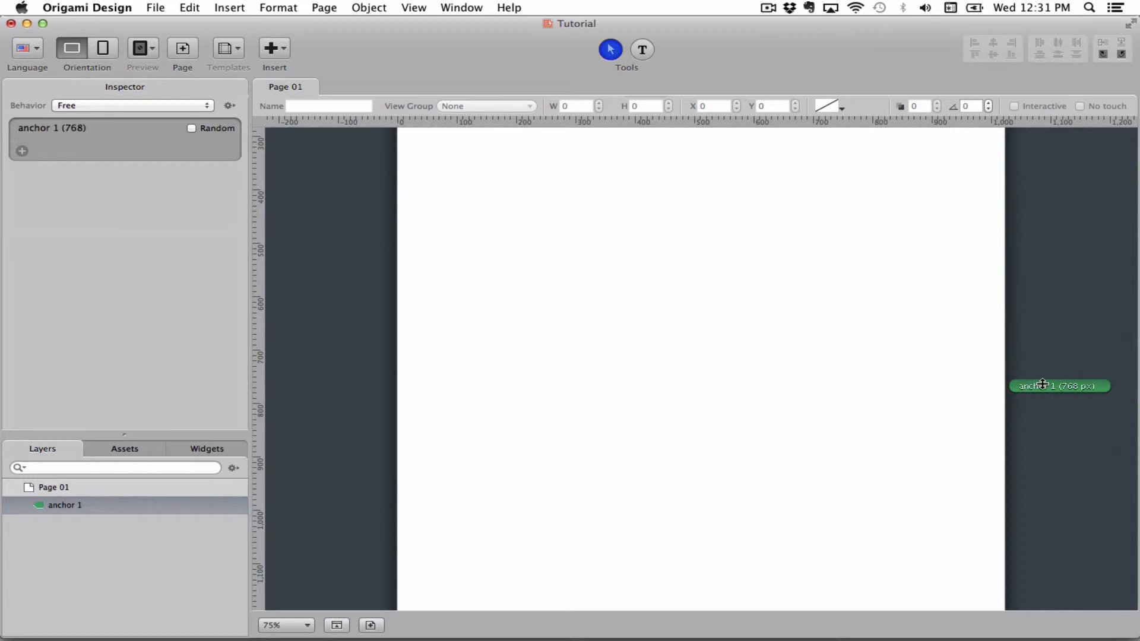
pyautogui.moveTo(938, 371)
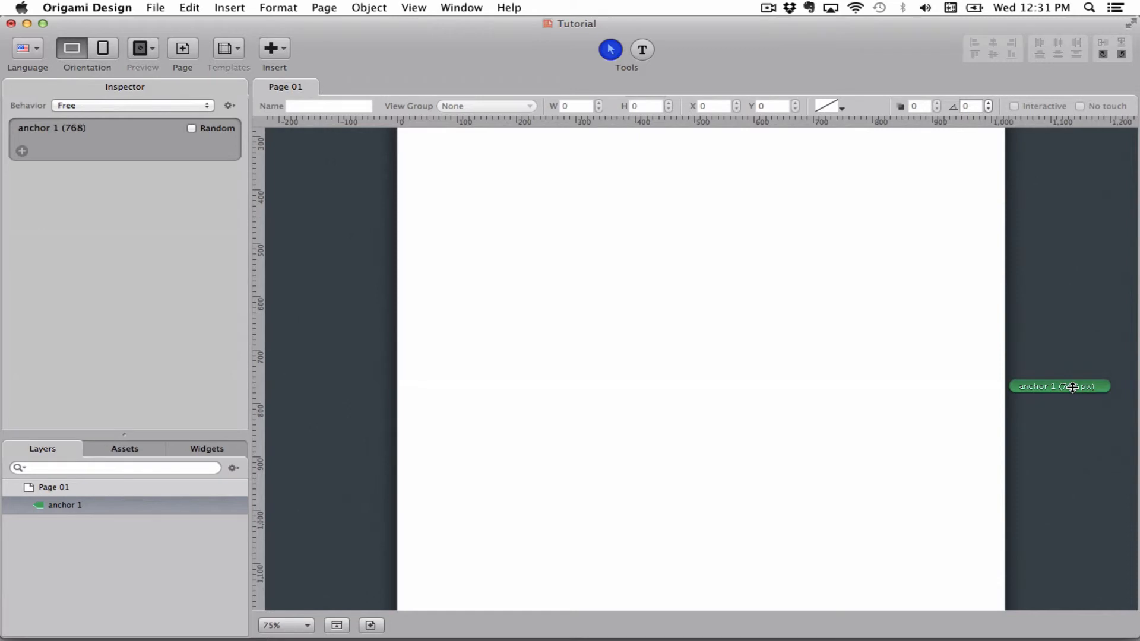
pyautogui.moveTo(353, 155)
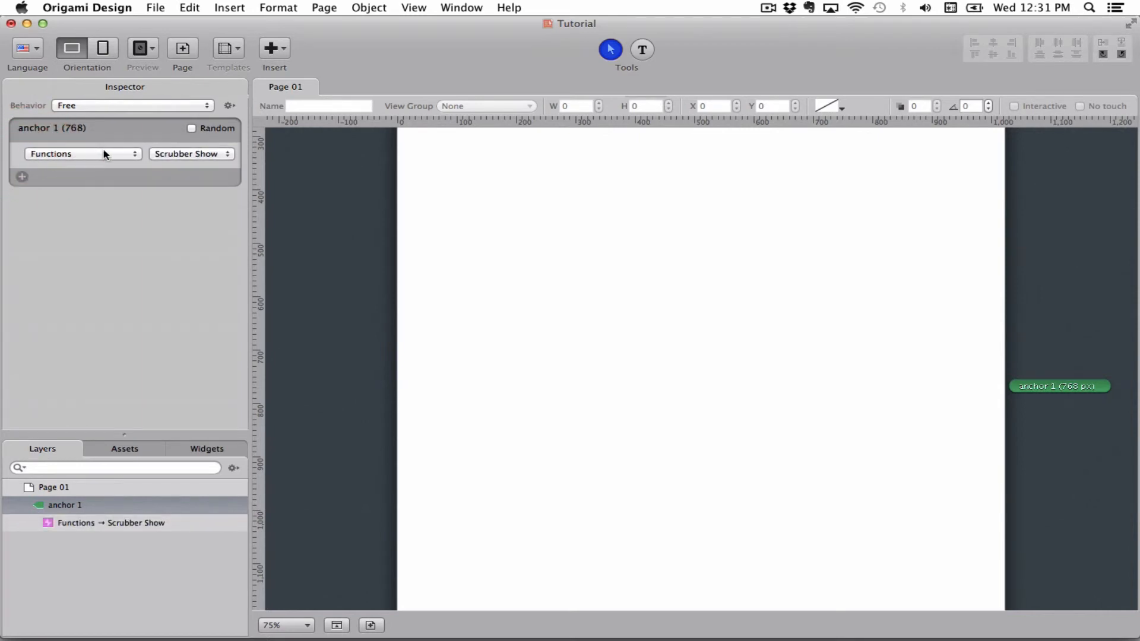
# Point anchor 1's trigger at Page 01, leaving its action unspecified.
pyautogui.click(80, 153)
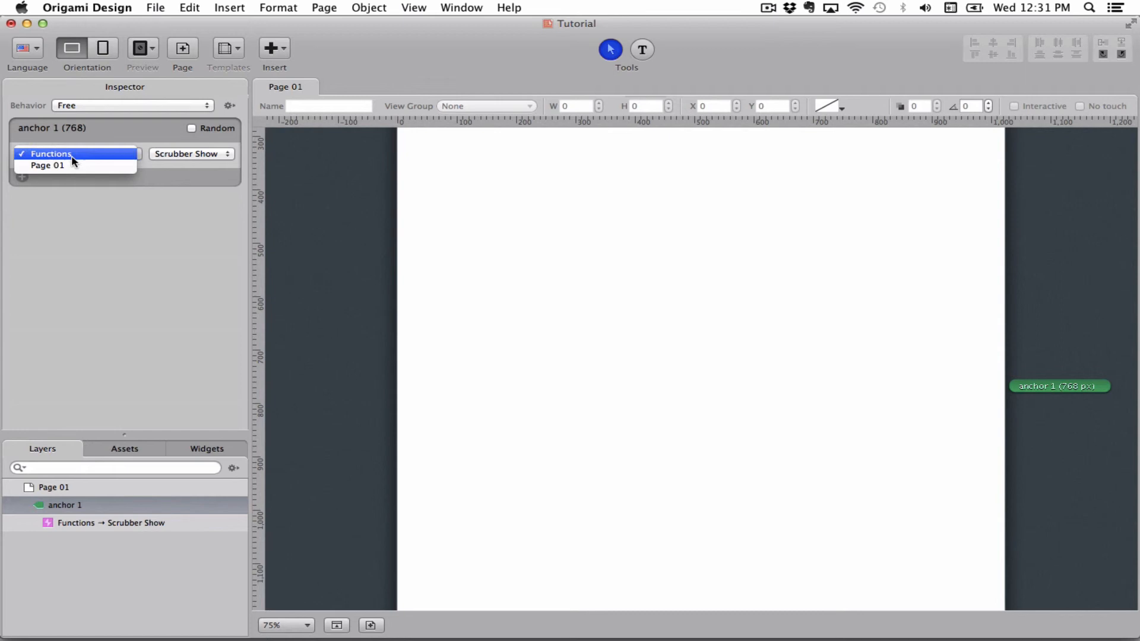
pyautogui.click(48, 165)
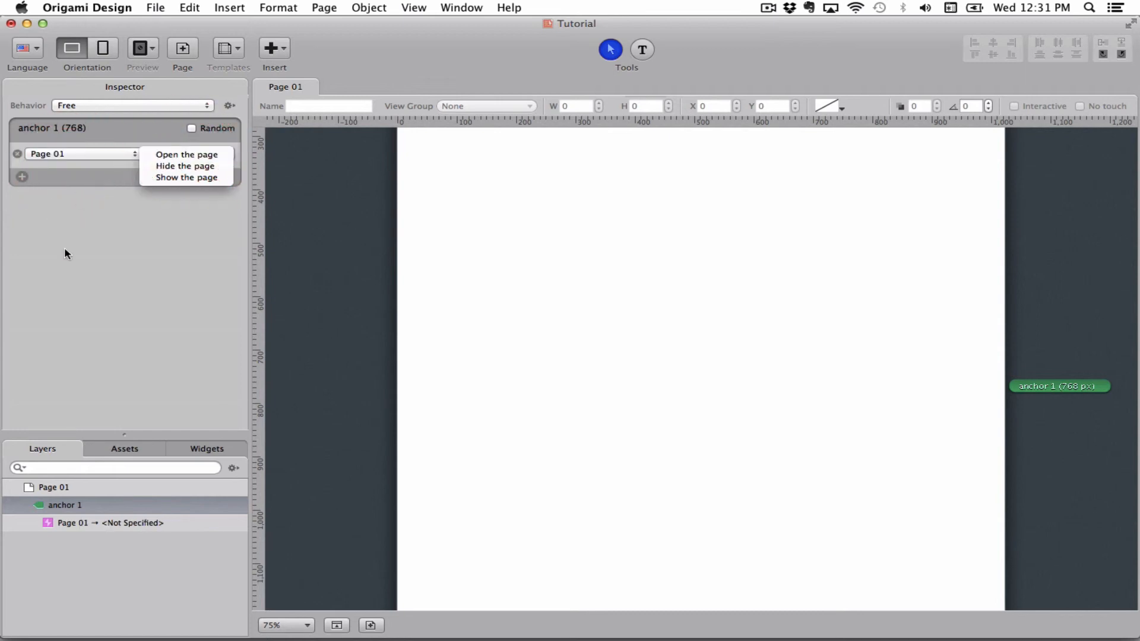